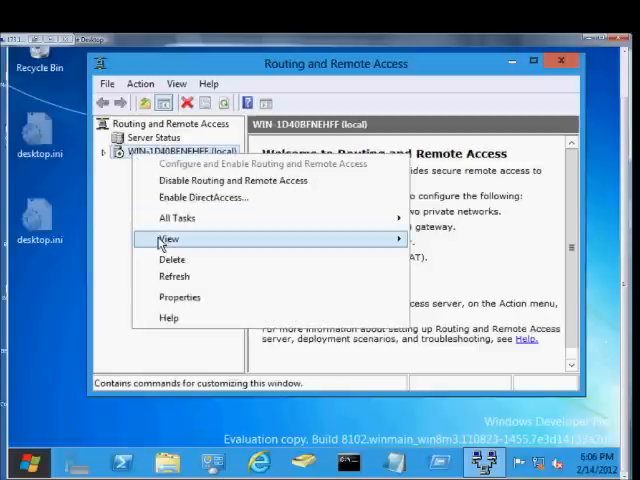
pyautogui.moveTo(180, 296)
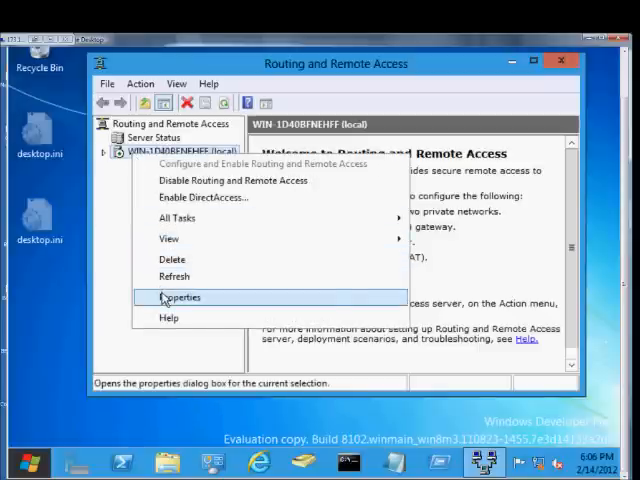
# Step: Show the server's Security settings with Windows Authentication and Windows Accounting providers
pyautogui.click(182, 296)
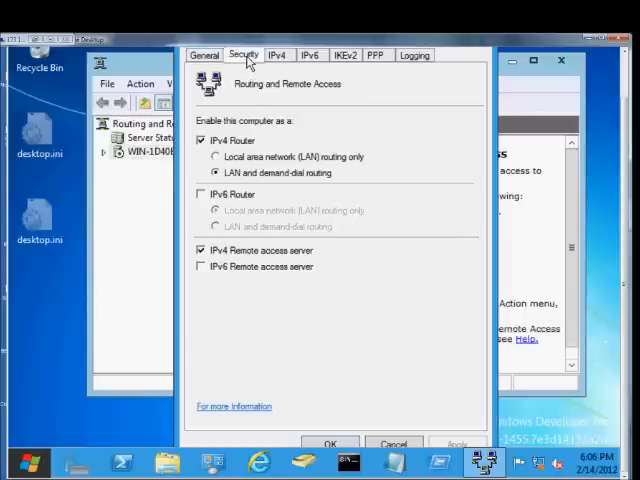
pyautogui.click(244, 54)
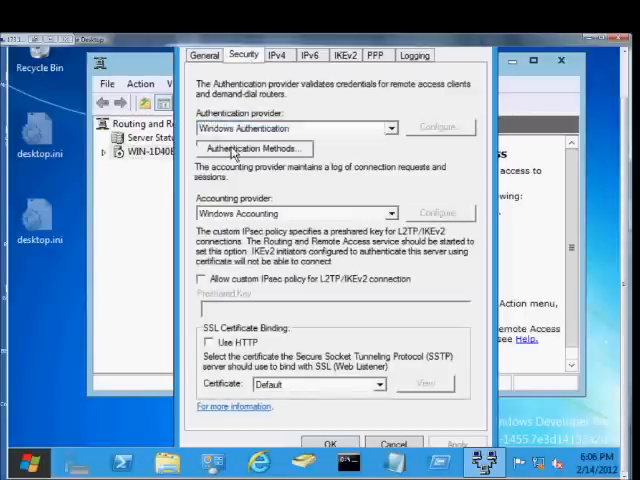
# Step: Bring up the Authentication Methods list showing only EAP and MS-CHAP v2 enabled
pyautogui.click(252, 148)
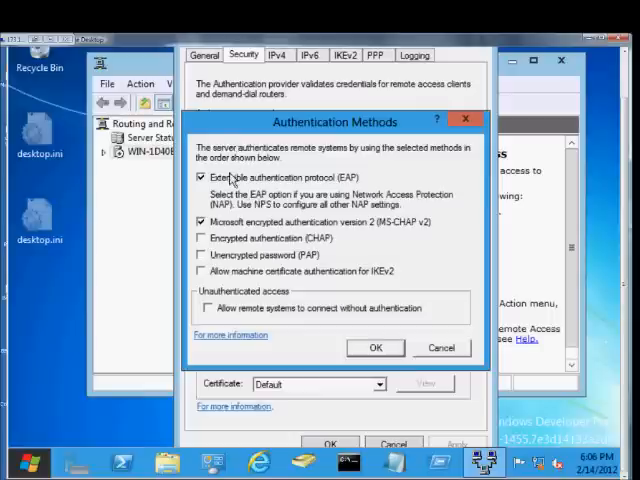
pyautogui.moveTo(228, 260)
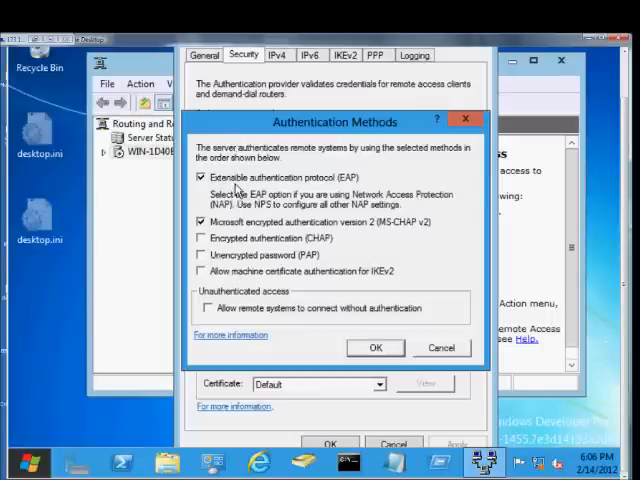
pyautogui.moveTo(276, 204)
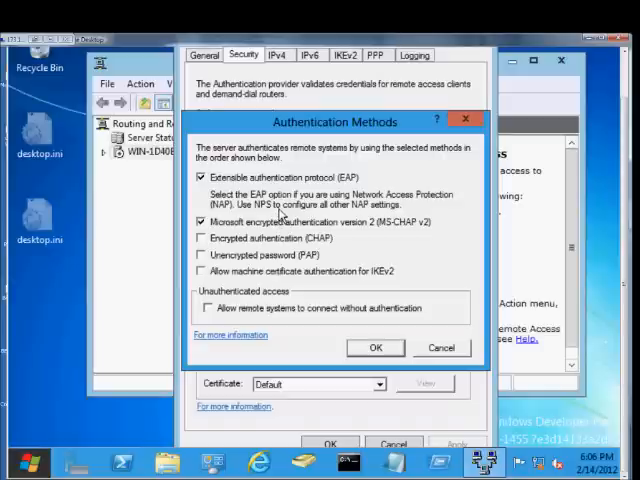
pyautogui.moveTo(396, 204)
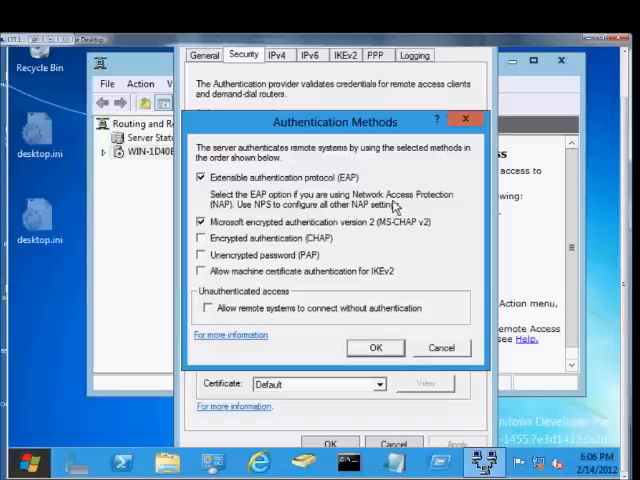
pyautogui.moveTo(408, 204)
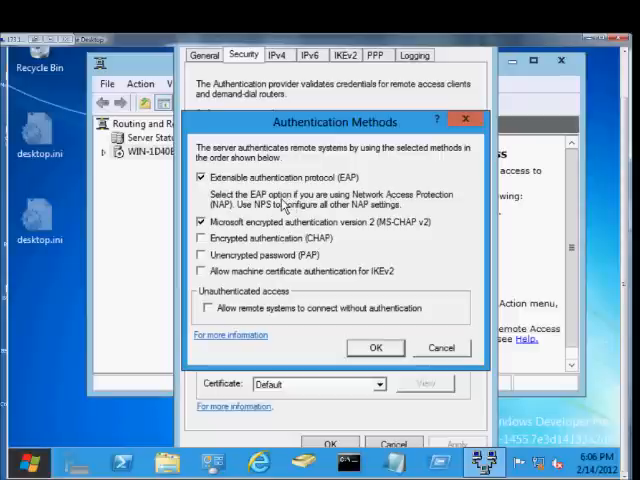
pyautogui.moveTo(280, 204)
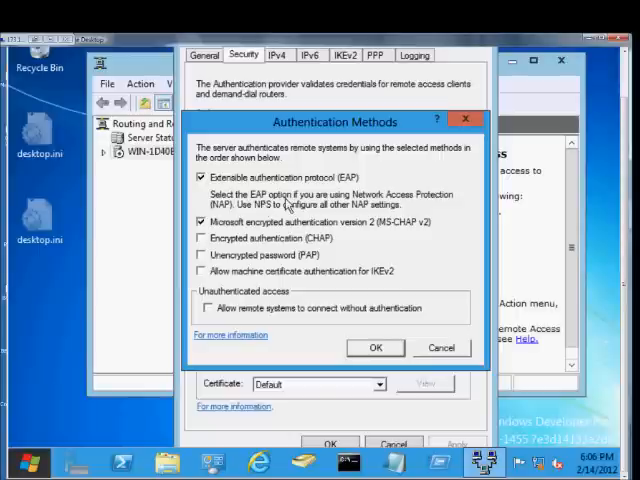
pyautogui.moveTo(300, 204)
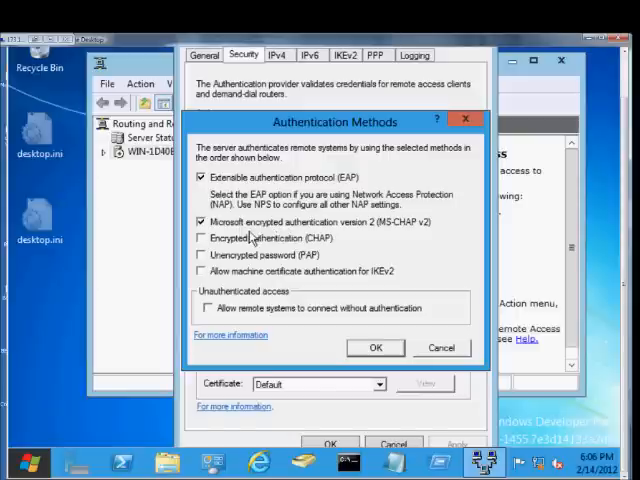
# Step: Enable CHAP, PAP and IKEv2 machine certificate authentication alongside EAP and MS-CHAP v2
pyautogui.click(200, 238)
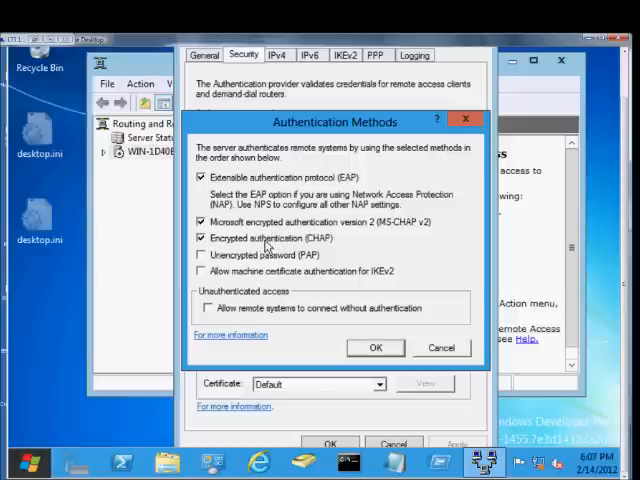
pyautogui.moveTo(356, 238)
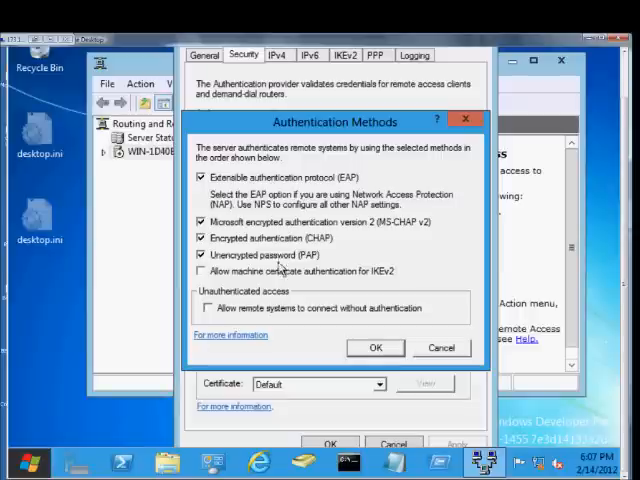
pyautogui.click(200, 272)
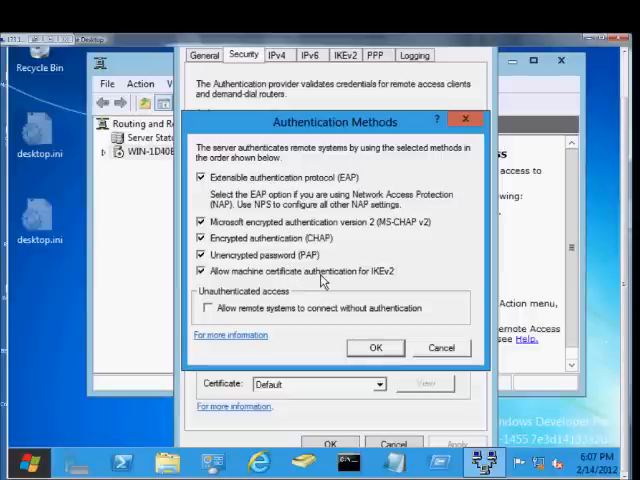
pyautogui.moveTo(322, 284)
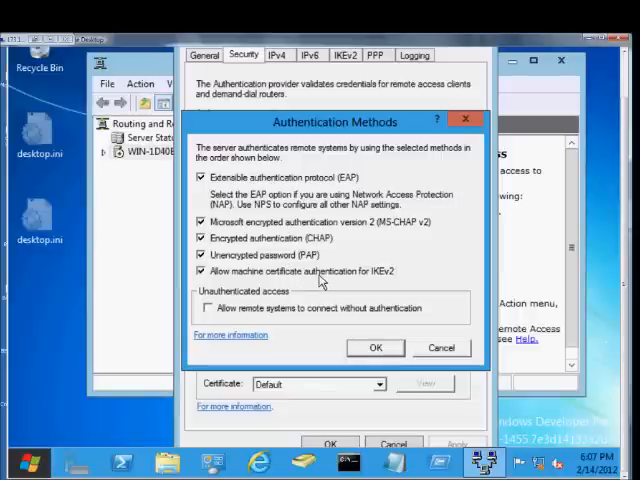
pyautogui.moveTo(320, 280)
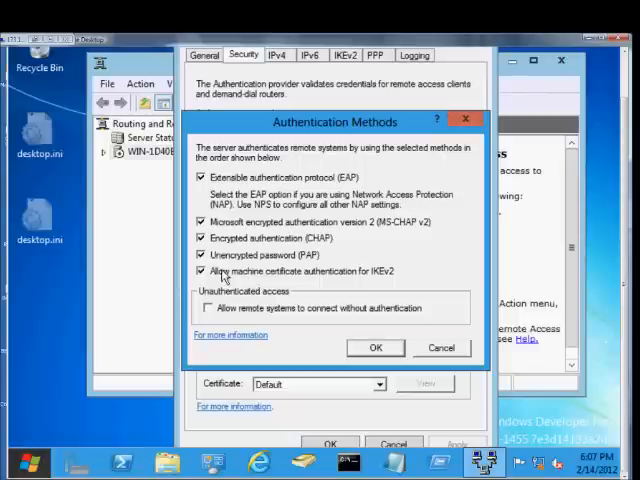
pyautogui.moveTo(288, 278)
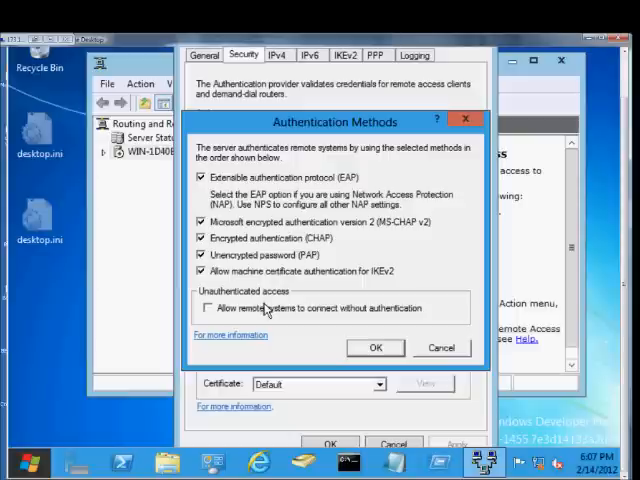
# Step: Allow remote systems to connect without authentication and confirm the method choices with OK
pyautogui.click(204, 308)
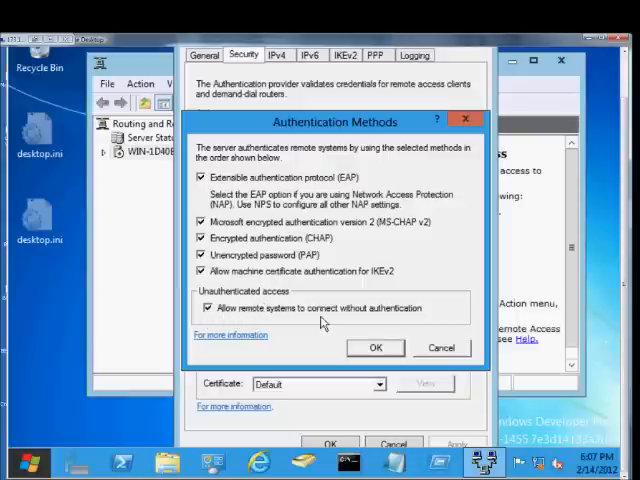
pyautogui.moveTo(304, 324)
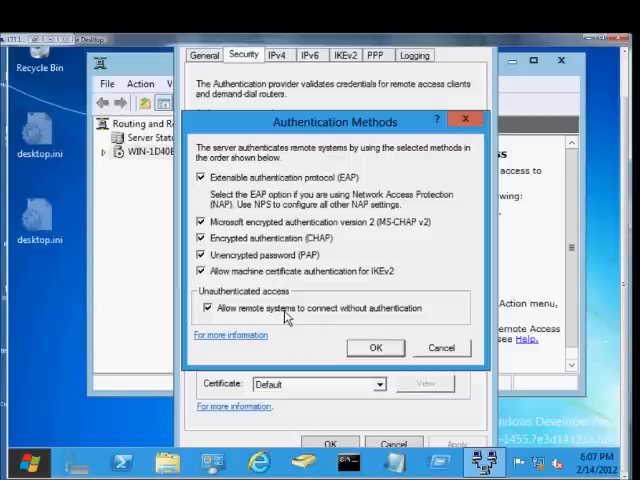
pyautogui.click(206, 308)
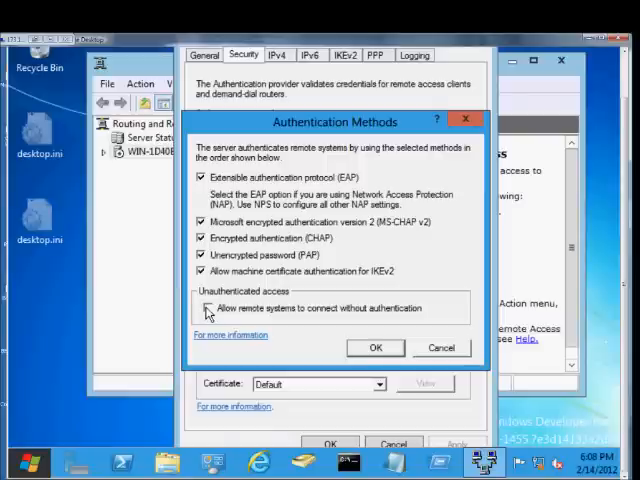
pyautogui.click(206, 308)
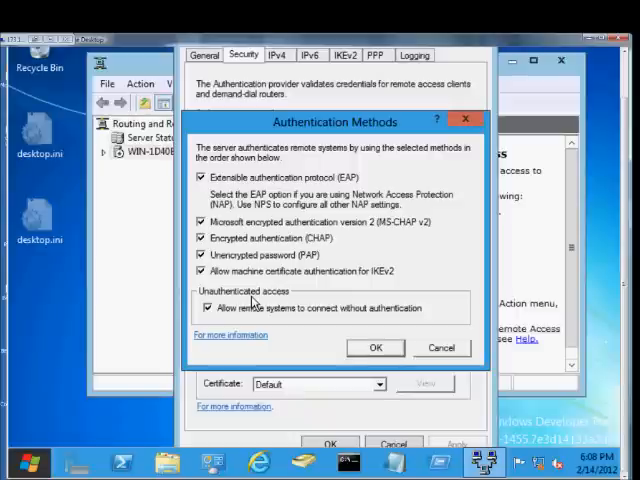
pyautogui.moveTo(268, 308)
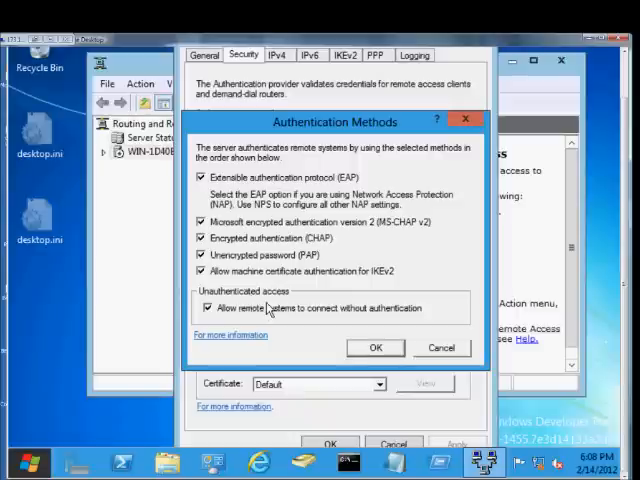
pyautogui.moveTo(272, 316)
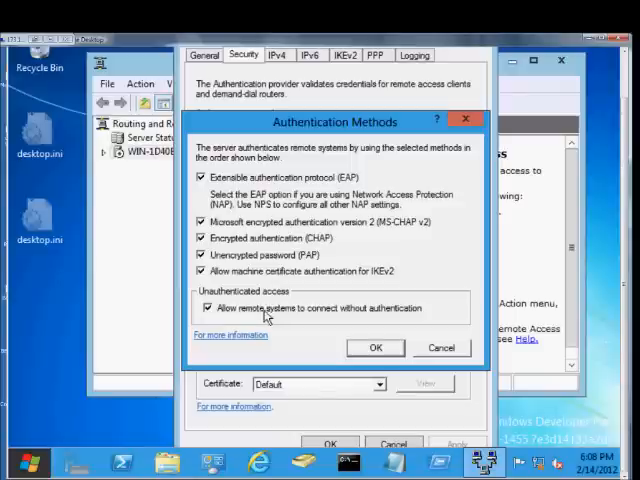
pyautogui.moveTo(390, 316)
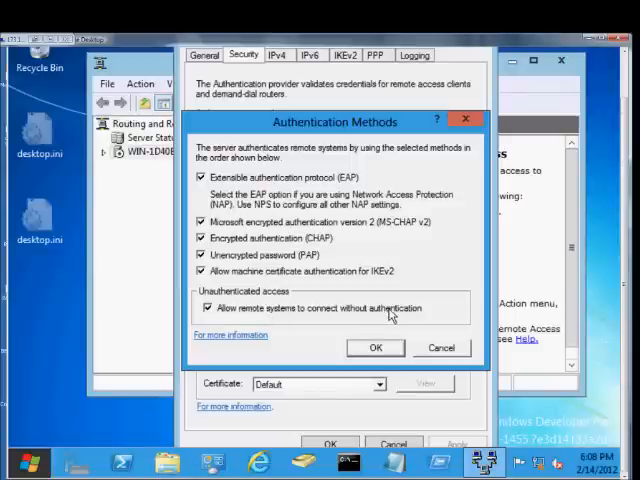
pyautogui.moveTo(230, 264)
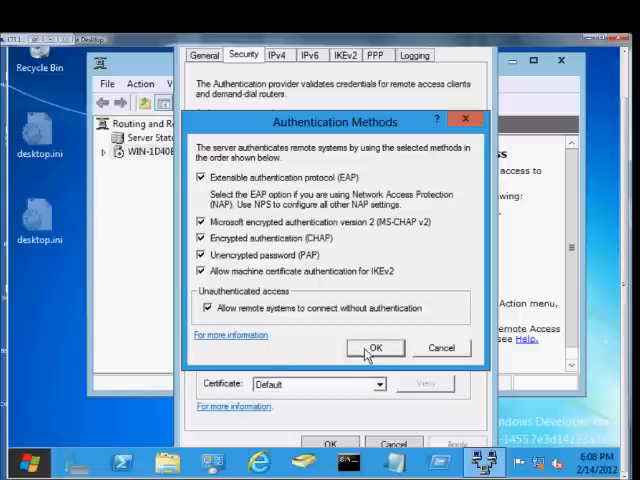
pyautogui.click(376, 348)
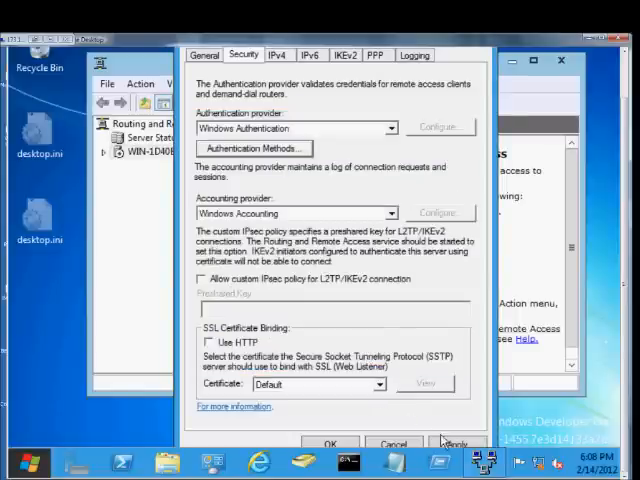